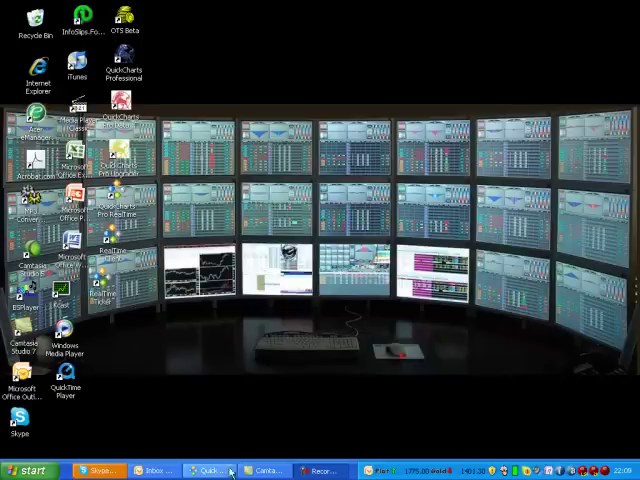
Restore the Quick Charts Pro ED window from the taskbar, showing an empty workspace
{"action": "left_click", "coordinate": [207, 469]}
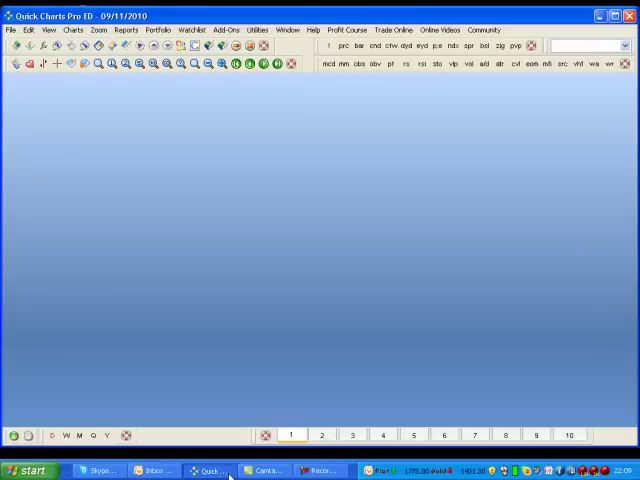
{"action": "mouse_move", "coordinate": [297, 379]}
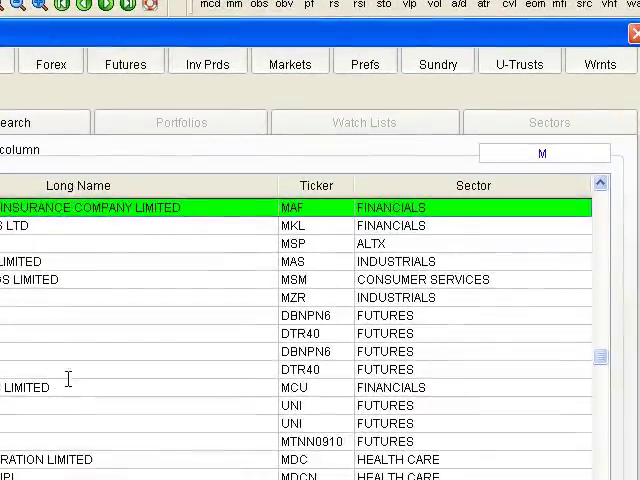
Search the instrument list by typing 'R' in the Long Name column
{"action": "type", "text": "R"}
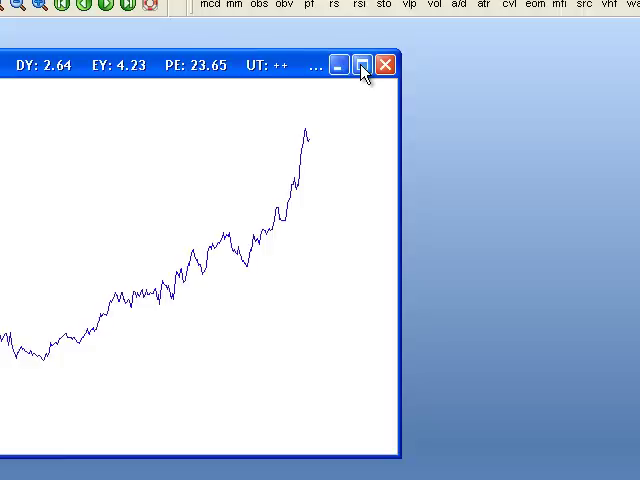
Maximize the Mr Price Group daily chart window to fill the workspace
{"action": "left_click", "coordinate": [361, 65]}
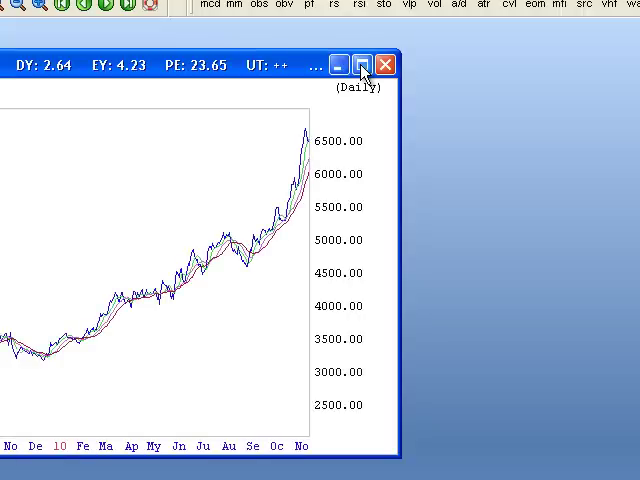
{"action": "left_click", "coordinate": [361, 65]}
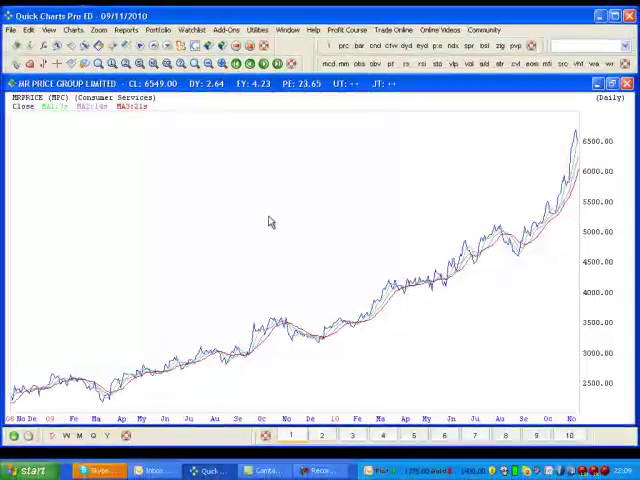
{"action": "mouse_move", "coordinate": [323, 198]}
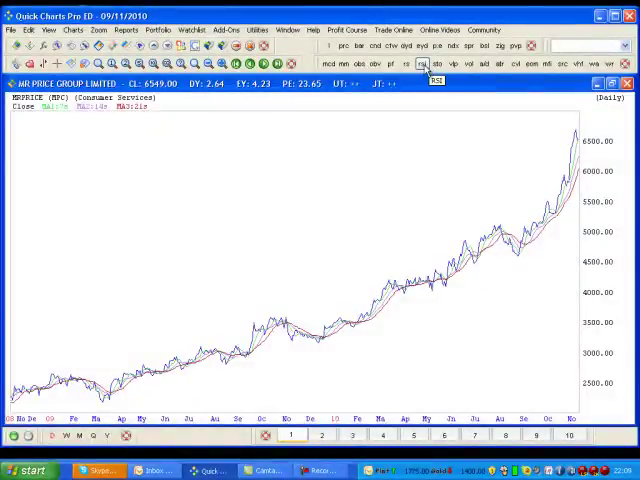
{"action": "mouse_move", "coordinate": [437, 64]}
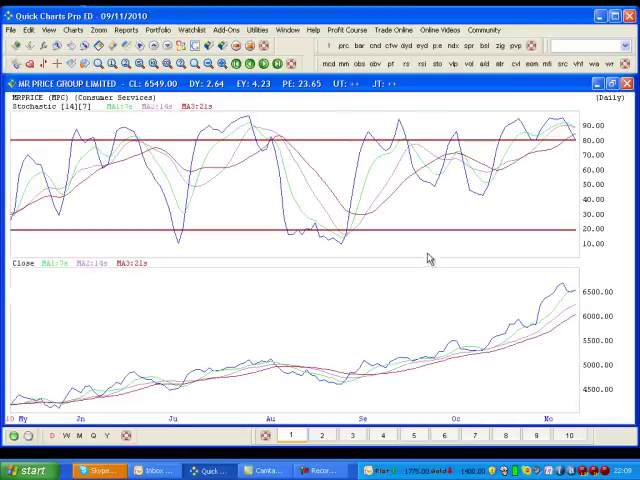
{"action": "mouse_move", "coordinate": [422, 172]}
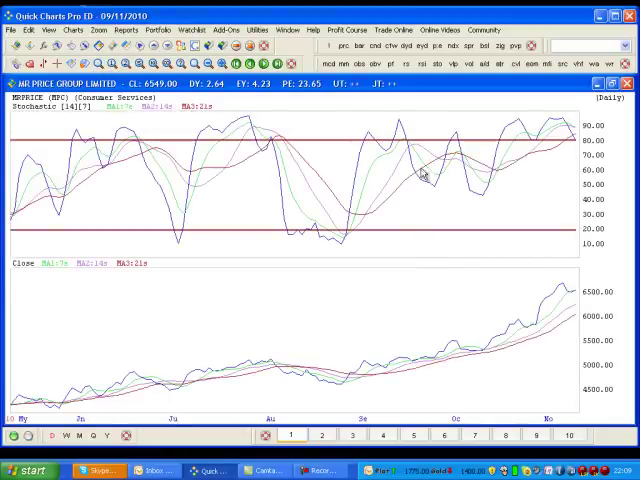
{"action": "mouse_move", "coordinate": [392, 276]}
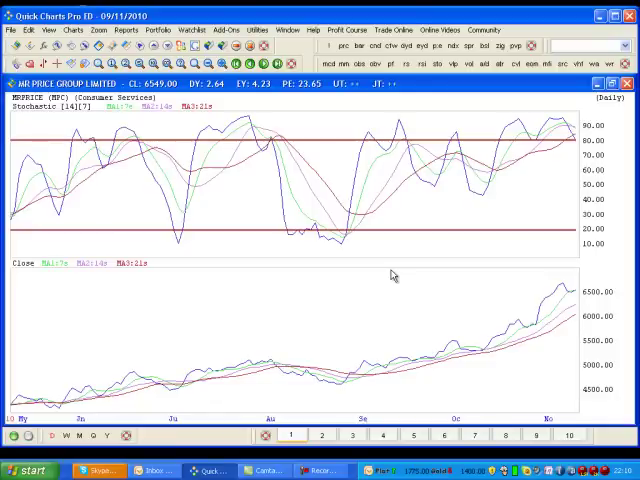
{"action": "mouse_move", "coordinate": [211, 218]}
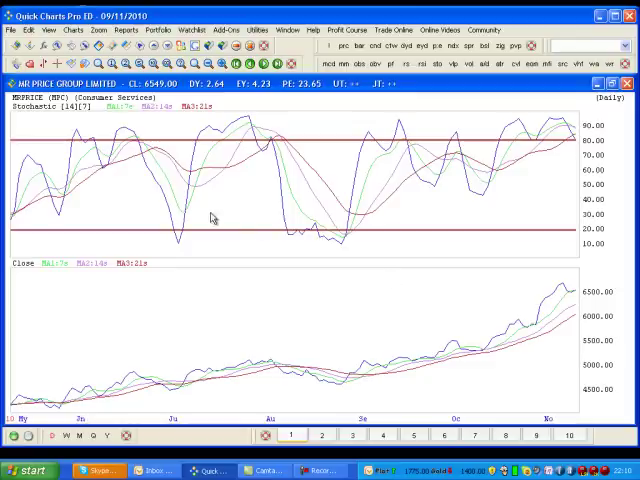
{"action": "mouse_move", "coordinate": [345, 182]}
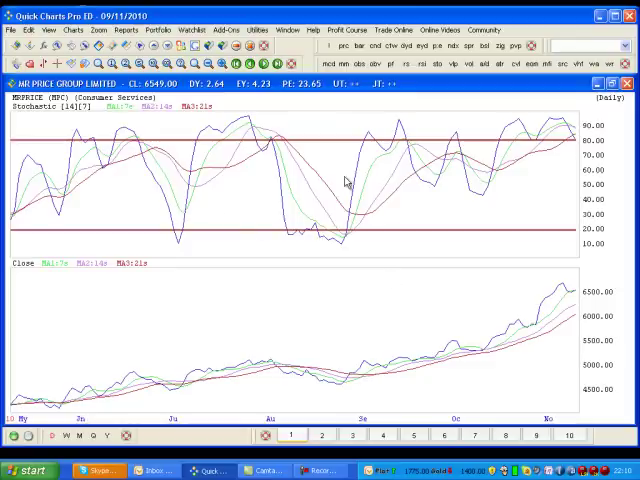
{"action": "mouse_move", "coordinate": [330, 163]}
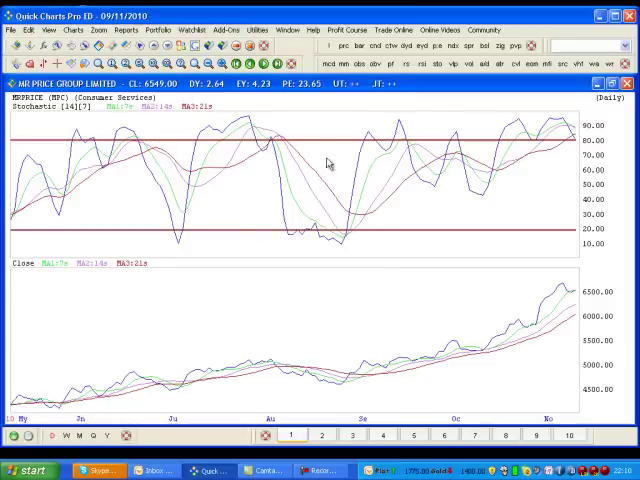
{"action": "mouse_move", "coordinate": [133, 222]}
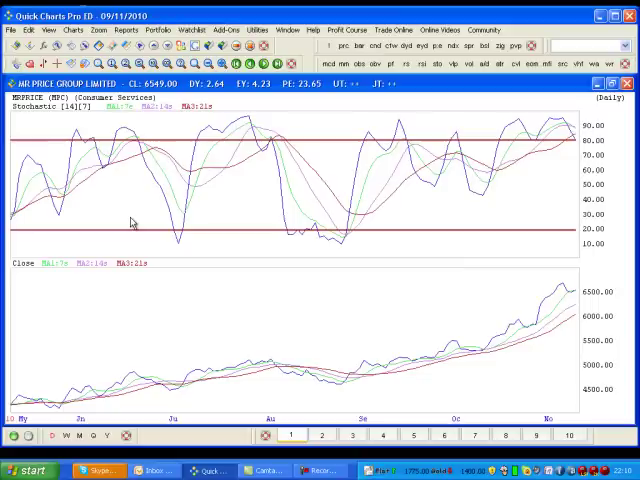
Turn on the Walking Line readout to show daily prices, moving averages and Stochastic values
{"action": "left_click", "coordinate": [65, 195]}
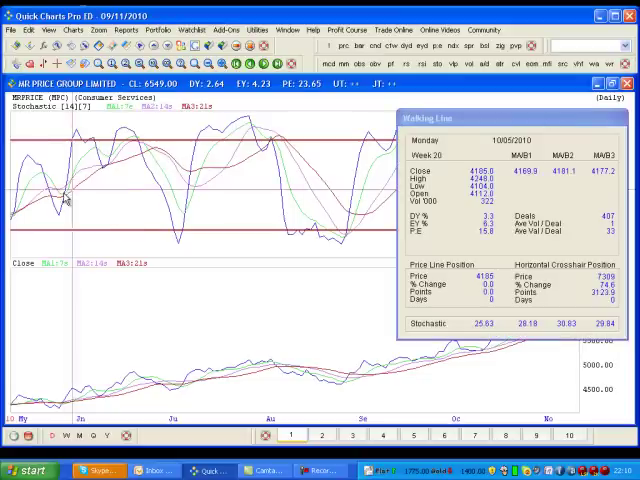
{"action": "mouse_move", "coordinate": [78, 195]}
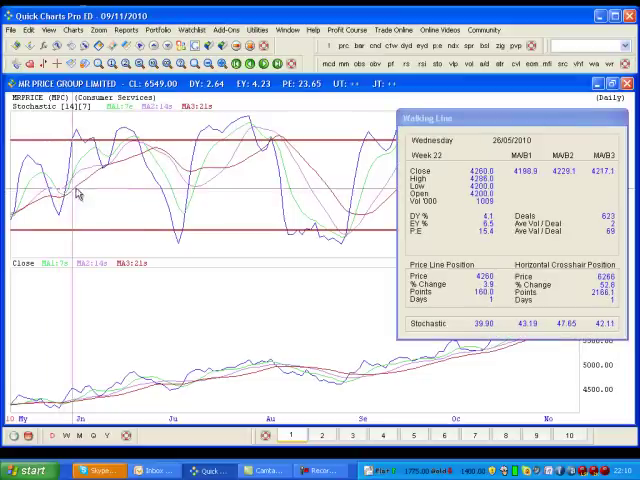
{"action": "mouse_move", "coordinate": [185, 205]}
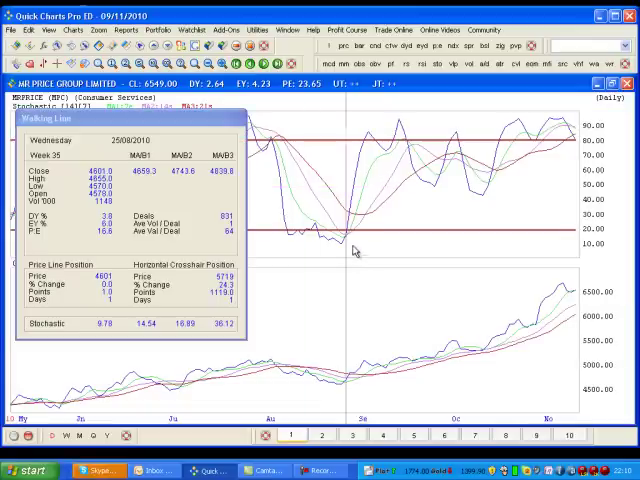
{"action": "mouse_move", "coordinate": [490, 232]}
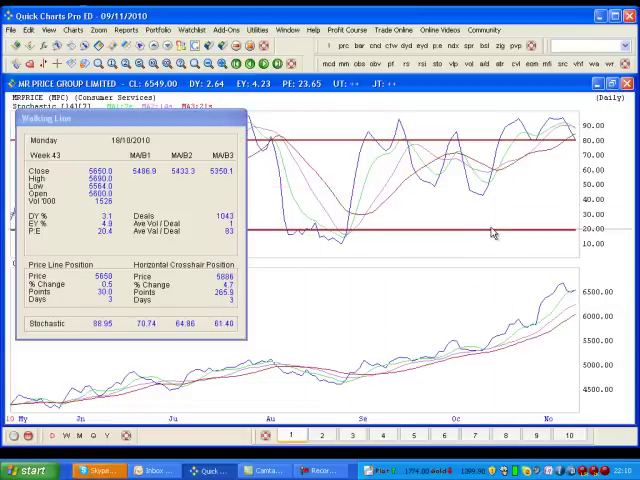
{"action": "mouse_move", "coordinate": [508, 223]}
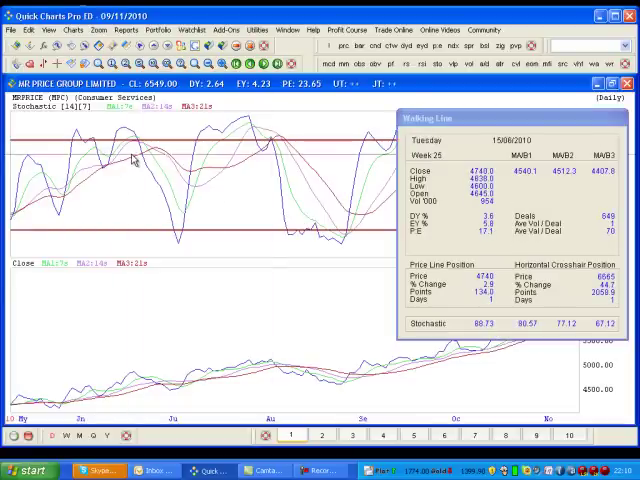
{"action": "mouse_move", "coordinate": [168, 185]}
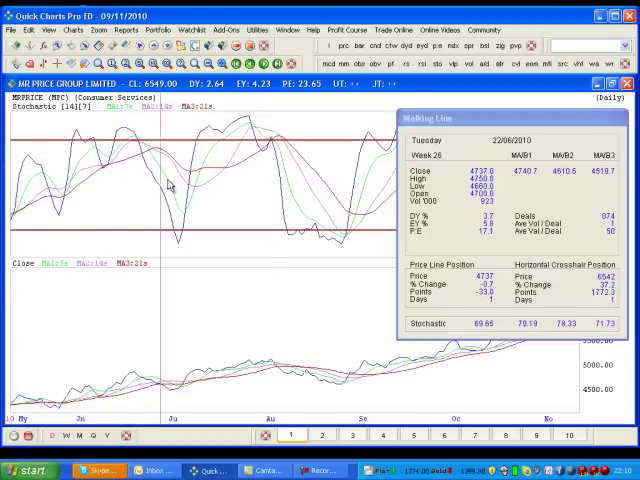
{"action": "mouse_move", "coordinate": [263, 162]}
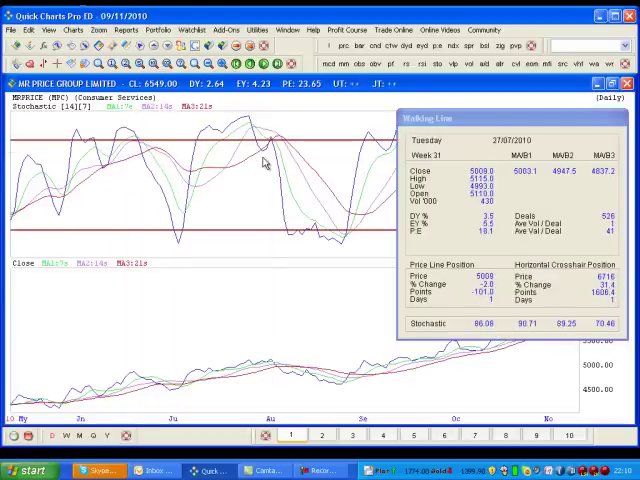
{"action": "mouse_move", "coordinate": [325, 193]}
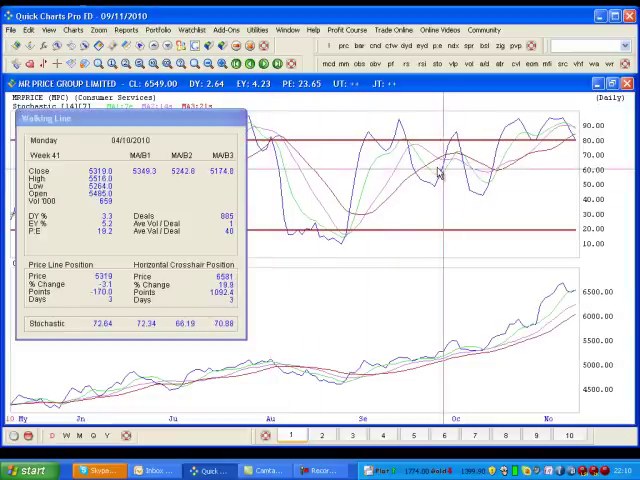
{"action": "mouse_move", "coordinate": [440, 168]}
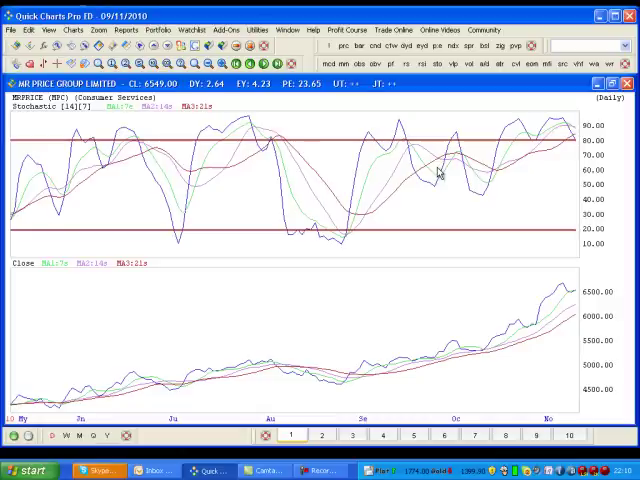
{"action": "mouse_move", "coordinate": [343, 389]}
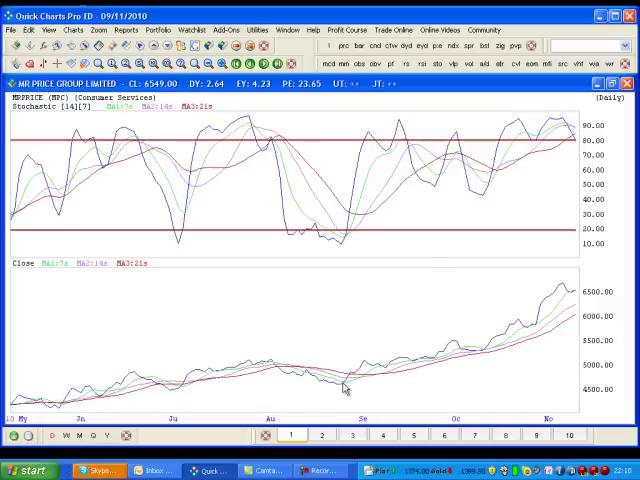
{"action": "mouse_move", "coordinate": [335, 250]}
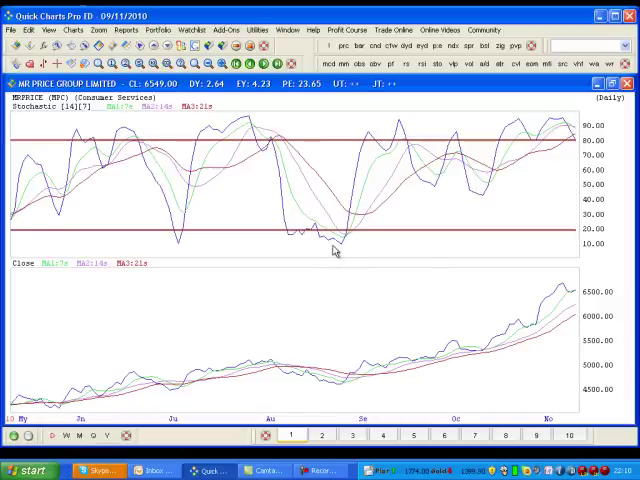
{"action": "mouse_move", "coordinate": [352, 233]}
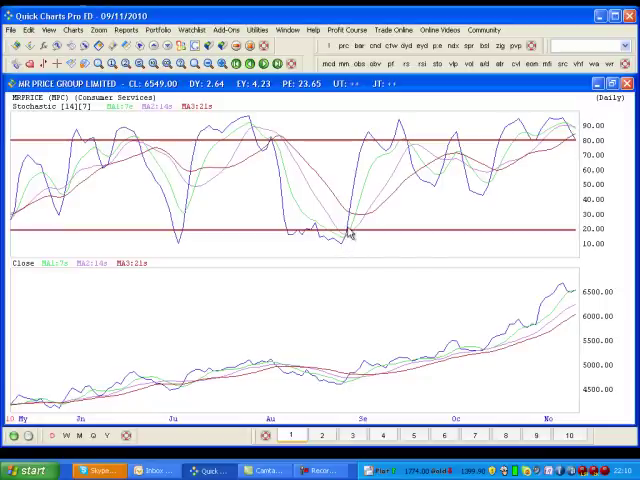
{"action": "mouse_move", "coordinate": [356, 218]}
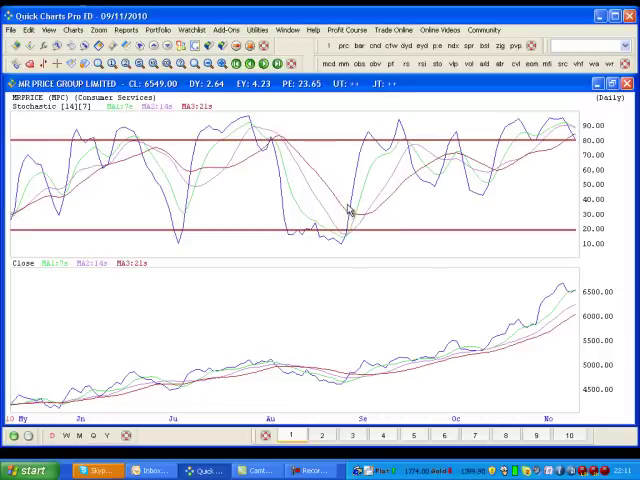
{"action": "mouse_move", "coordinate": [405, 155]}
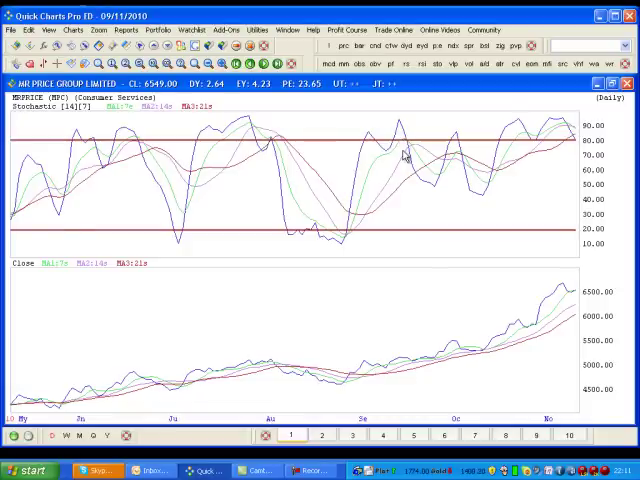
{"action": "mouse_move", "coordinate": [348, 174]}
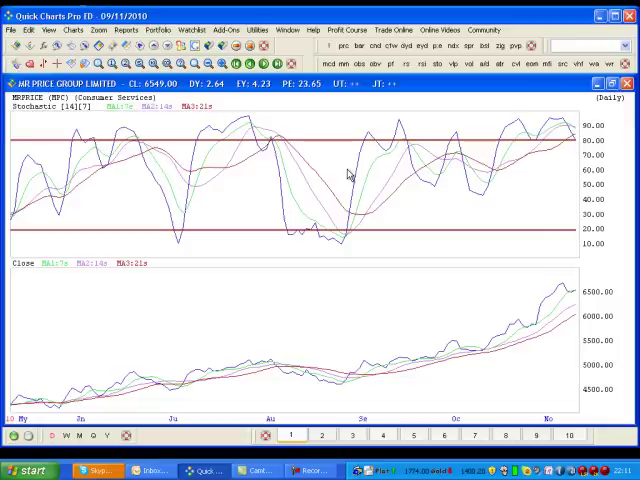
{"action": "mouse_move", "coordinate": [197, 143]}
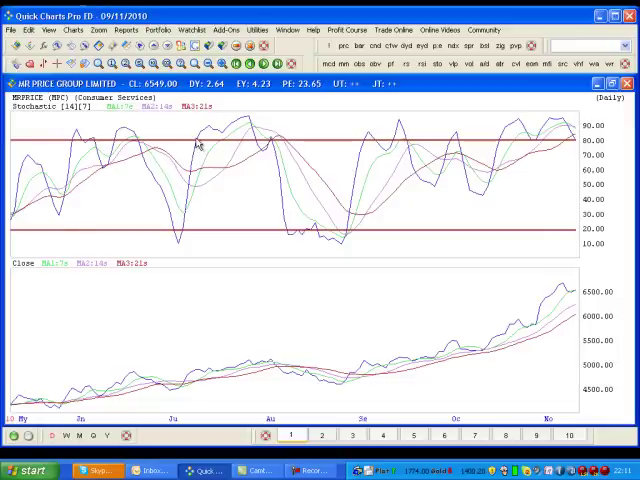
{"action": "mouse_move", "coordinate": [205, 135]}
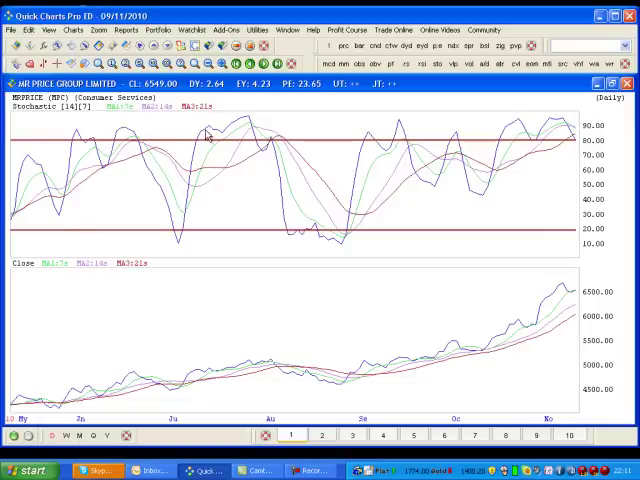
{"action": "mouse_move", "coordinate": [210, 135]}
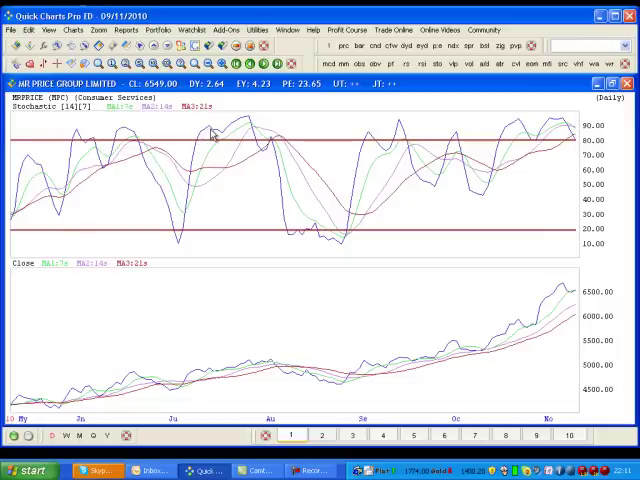
{"action": "mouse_move", "coordinate": [230, 128]}
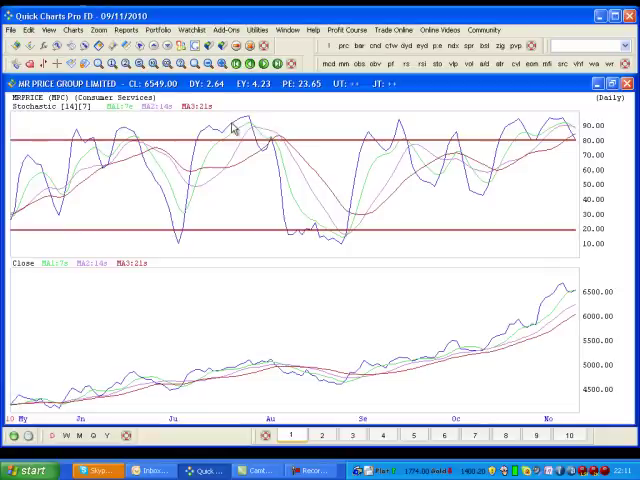
{"action": "mouse_move", "coordinate": [256, 131]}
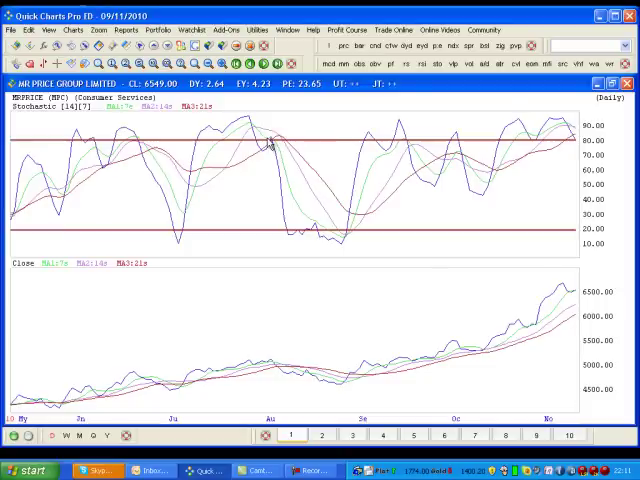
{"action": "mouse_move", "coordinate": [275, 147]}
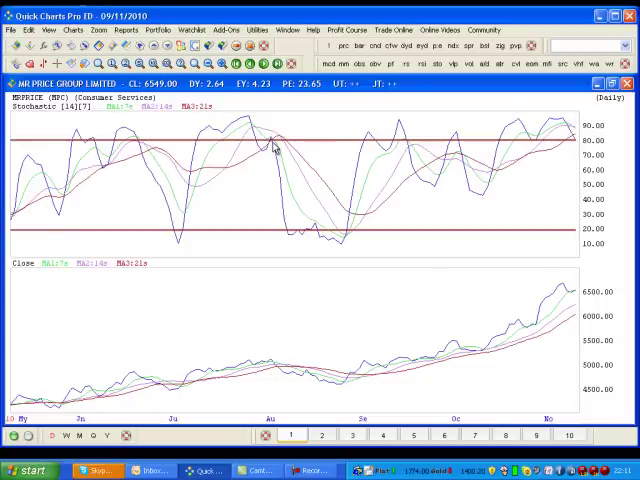
{"action": "mouse_move", "coordinate": [277, 148]}
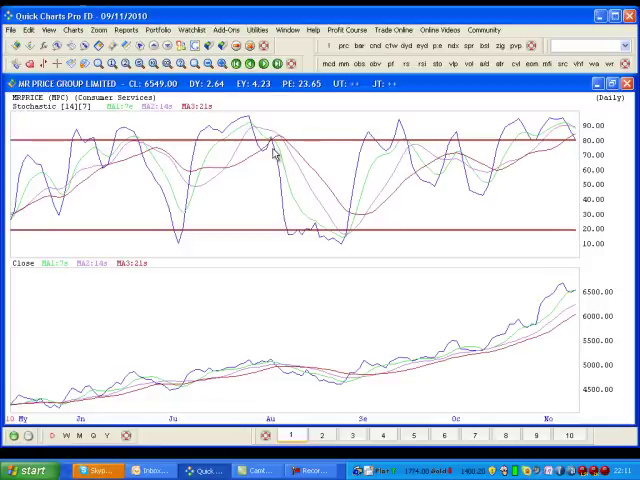
{"action": "mouse_move", "coordinate": [295, 238]}
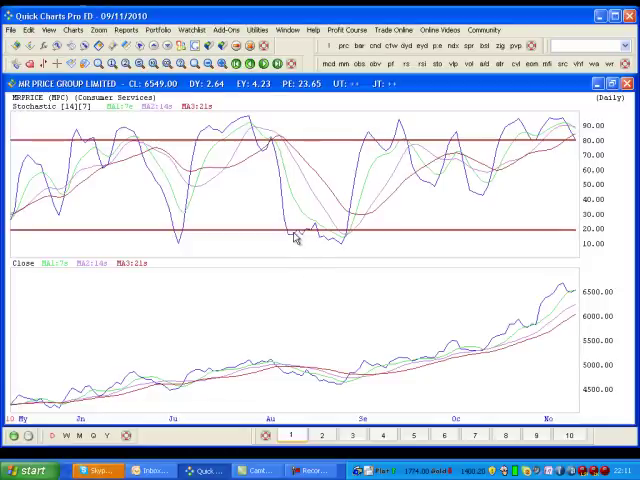
{"action": "mouse_move", "coordinate": [319, 242]}
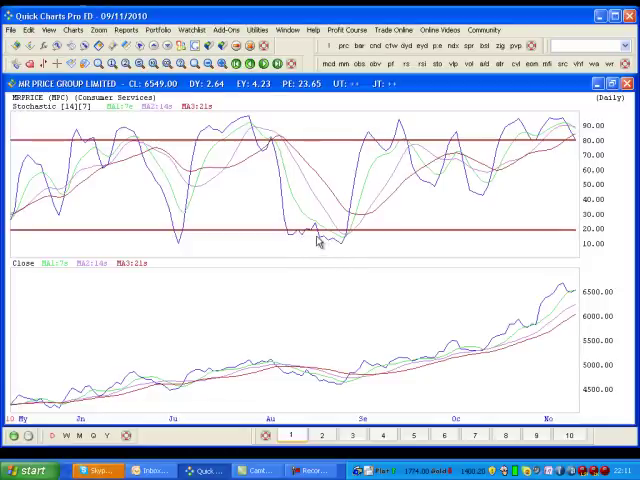
{"action": "mouse_move", "coordinate": [315, 240]}
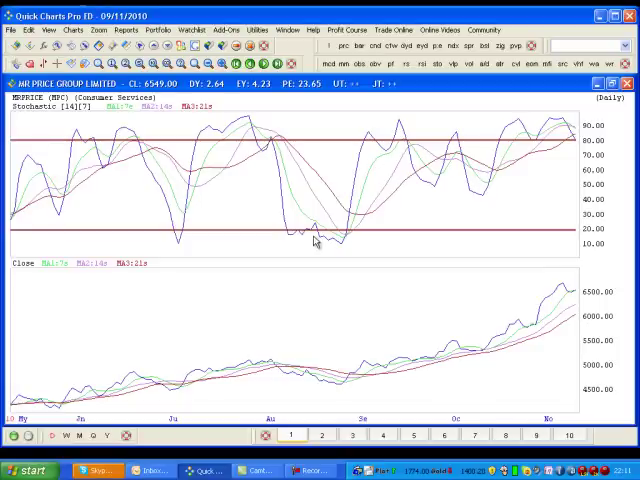
{"action": "mouse_move", "coordinate": [310, 237]}
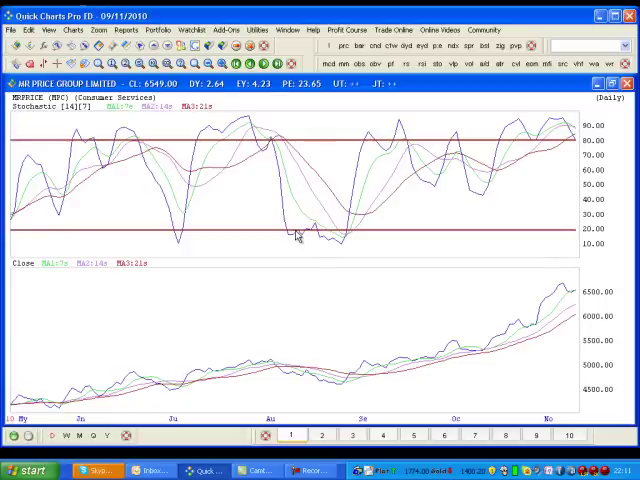
{"action": "mouse_move", "coordinate": [308, 238]}
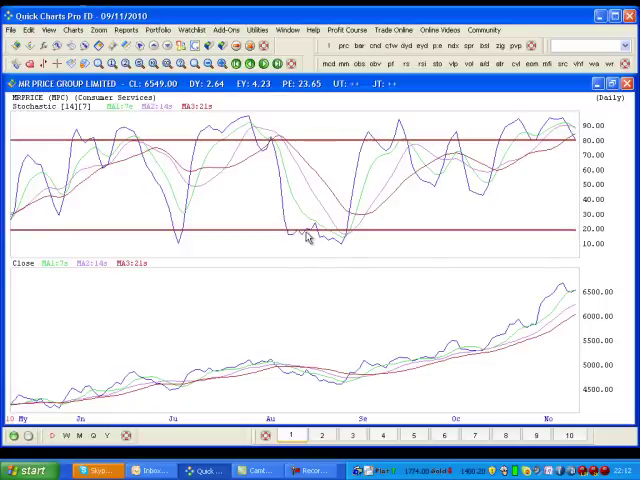
{"action": "mouse_move", "coordinate": [286, 379]}
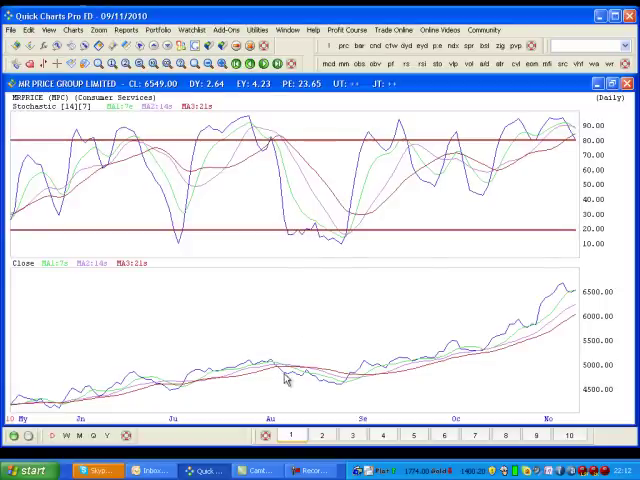
{"action": "mouse_move", "coordinate": [347, 391]}
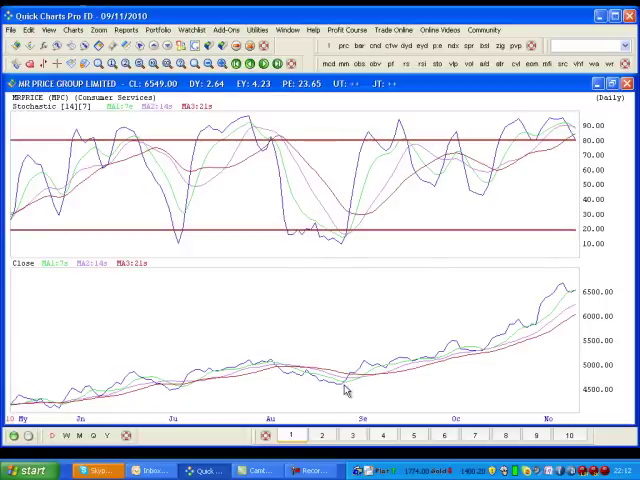
{"action": "mouse_move", "coordinate": [320, 258]}
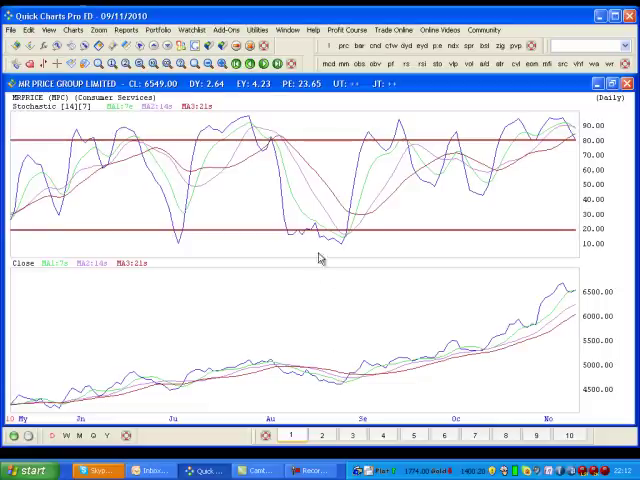
{"action": "mouse_move", "coordinate": [338, 238]}
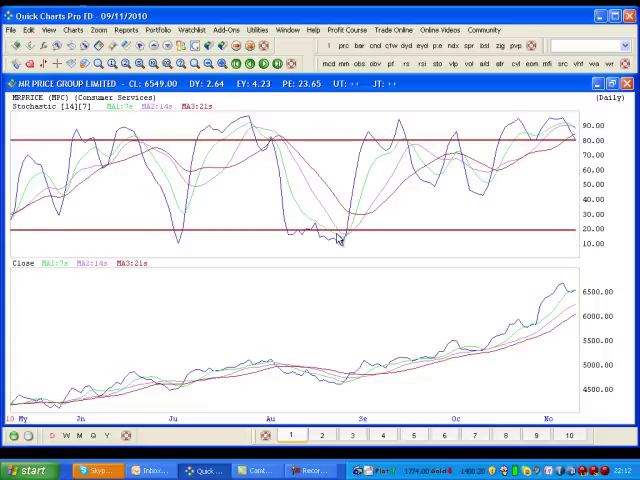
{"action": "mouse_move", "coordinate": [330, 240]}
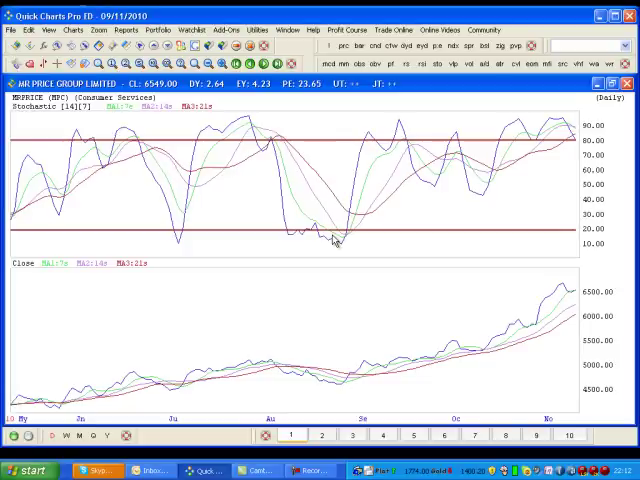
{"action": "mouse_move", "coordinate": [333, 240]}
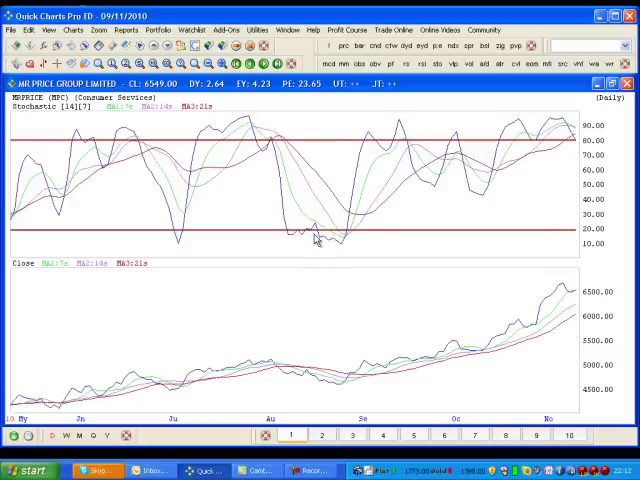
{"action": "mouse_move", "coordinate": [340, 245]}
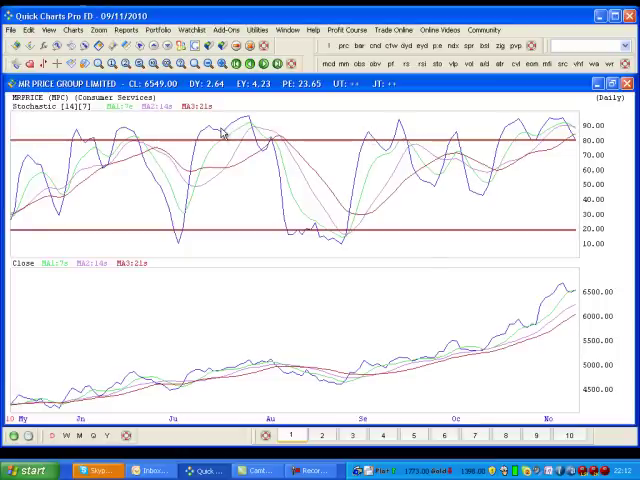
{"action": "mouse_move", "coordinate": [258, 148]}
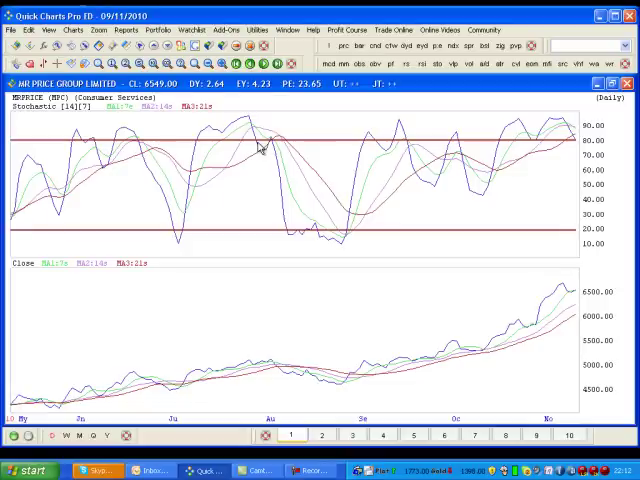
{"action": "mouse_move", "coordinate": [575, 150]}
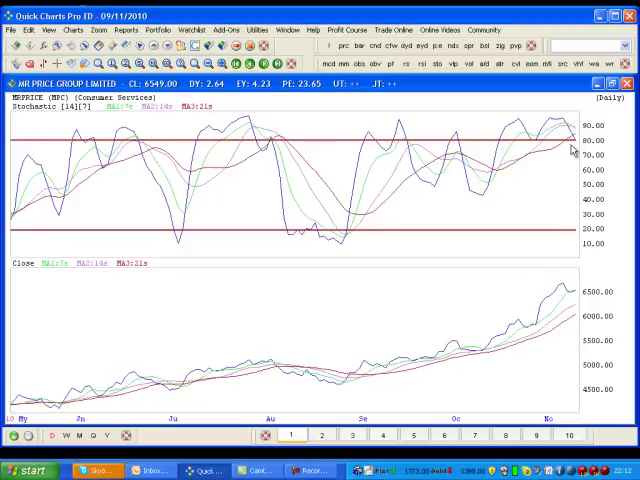
{"action": "mouse_move", "coordinate": [568, 150]}
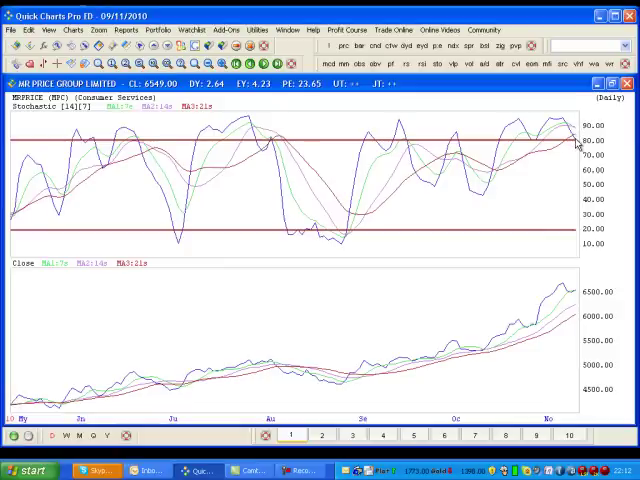
{"action": "mouse_move", "coordinate": [570, 296]}
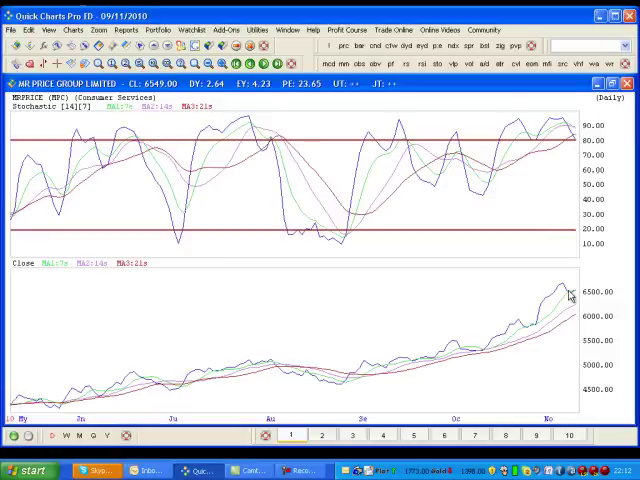
{"action": "mouse_move", "coordinate": [577, 297]}
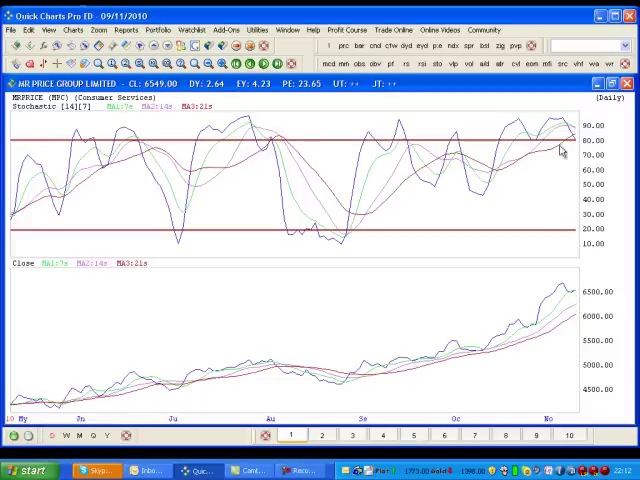
{"action": "mouse_move", "coordinate": [578, 147]}
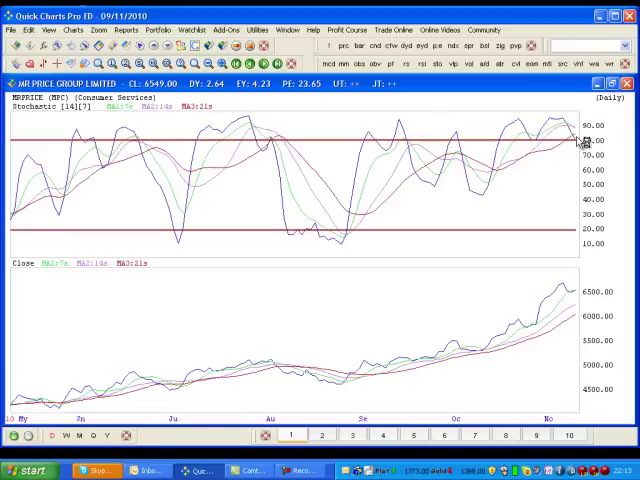
{"action": "mouse_move", "coordinate": [575, 145]}
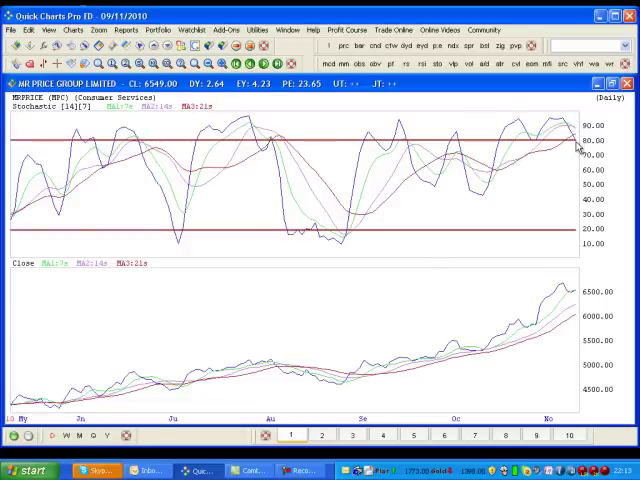
{"action": "mouse_move", "coordinate": [260, 147]}
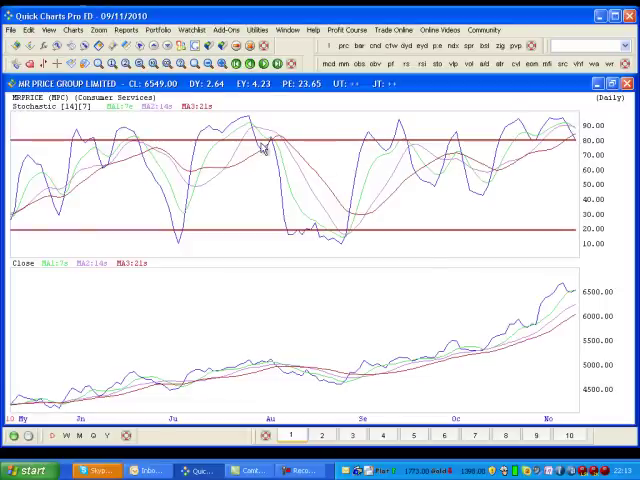
{"action": "mouse_move", "coordinate": [508, 141]}
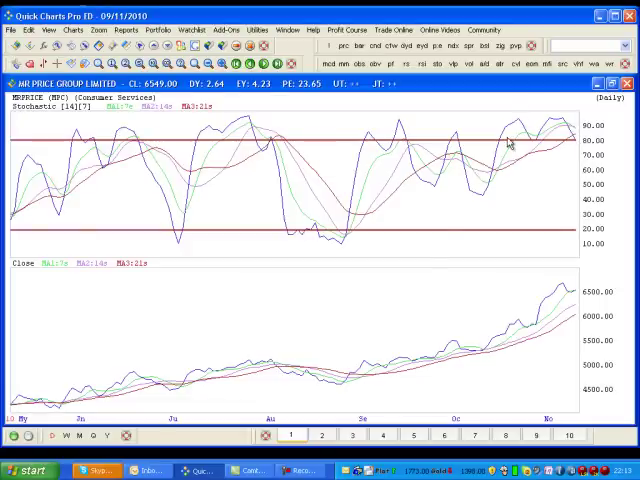
{"action": "mouse_move", "coordinate": [580, 133]}
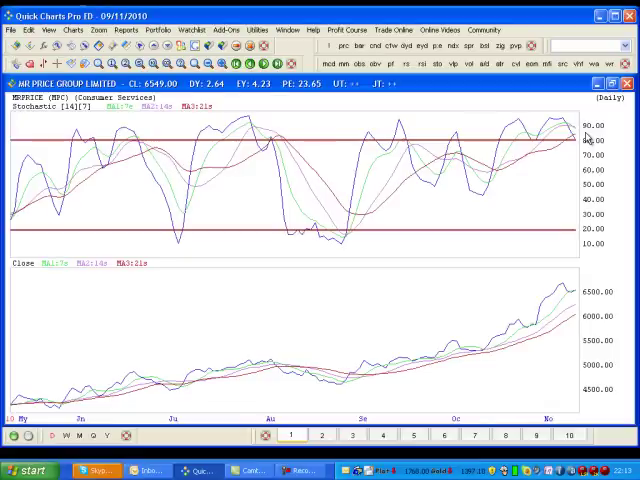
{"action": "mouse_move", "coordinate": [586, 452]}
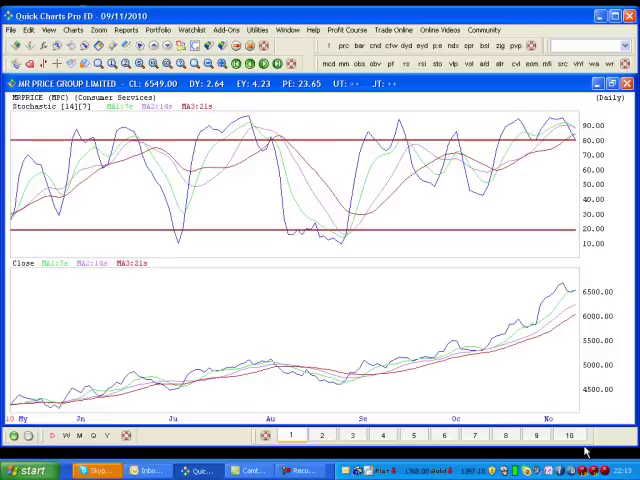